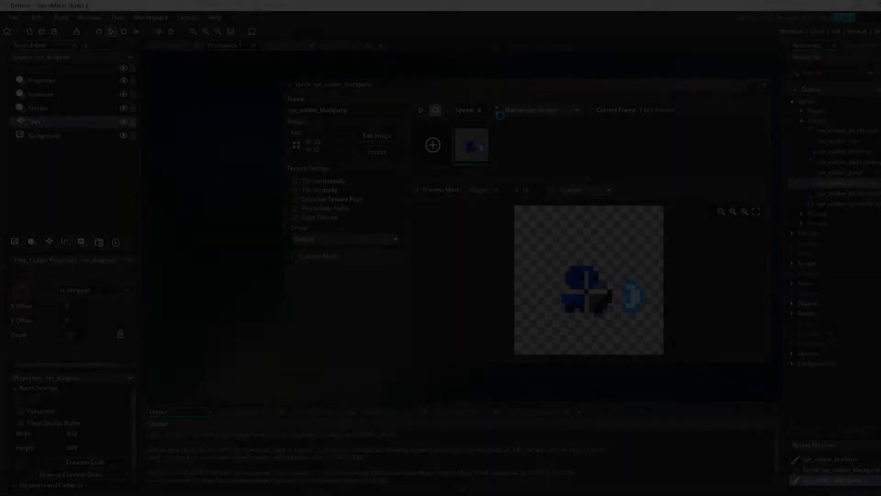
Step: Paint light blue outline pixels beside the soldier's foot and on his head across the frames
left_click(110, 31)
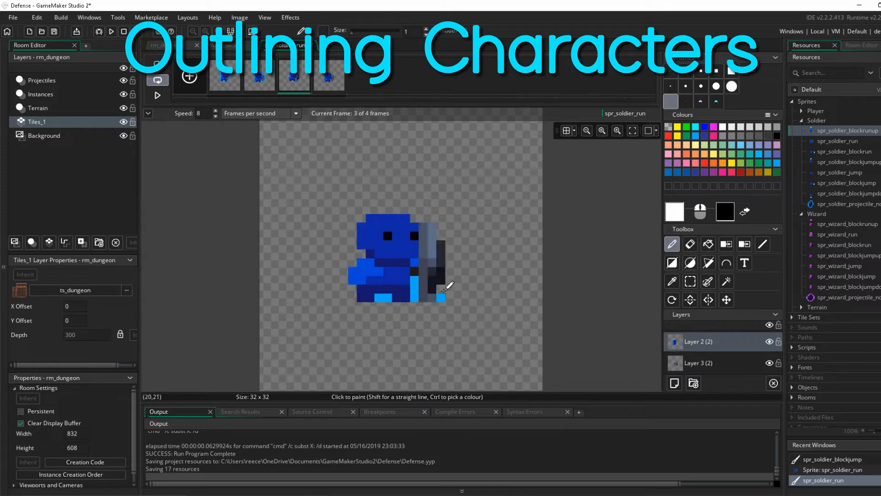
left_click(329, 81)
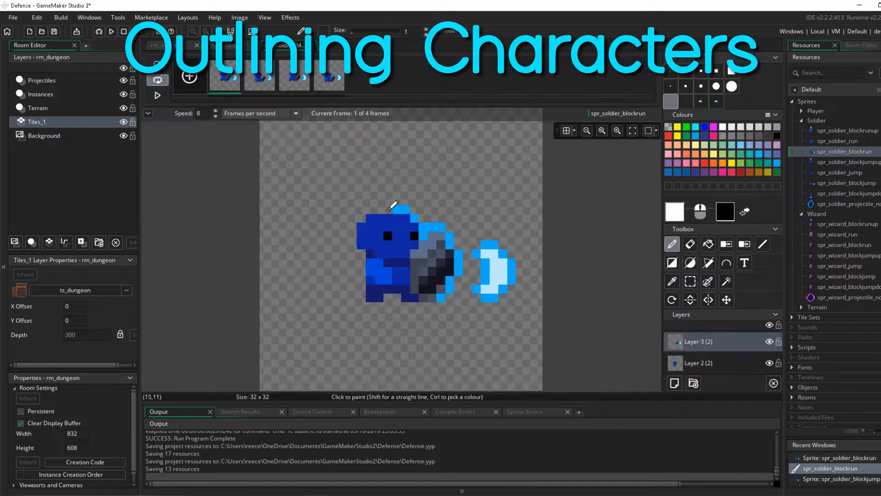
left_click(259, 81)
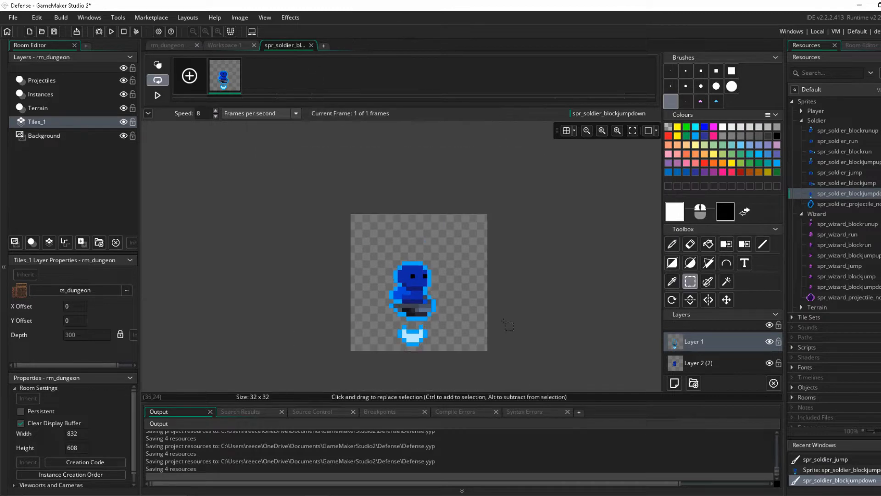
Step: Outline the wizard's blocking run-up frames in light pink: shoulder, head and hat tip through the last frame
double_click(846, 223)
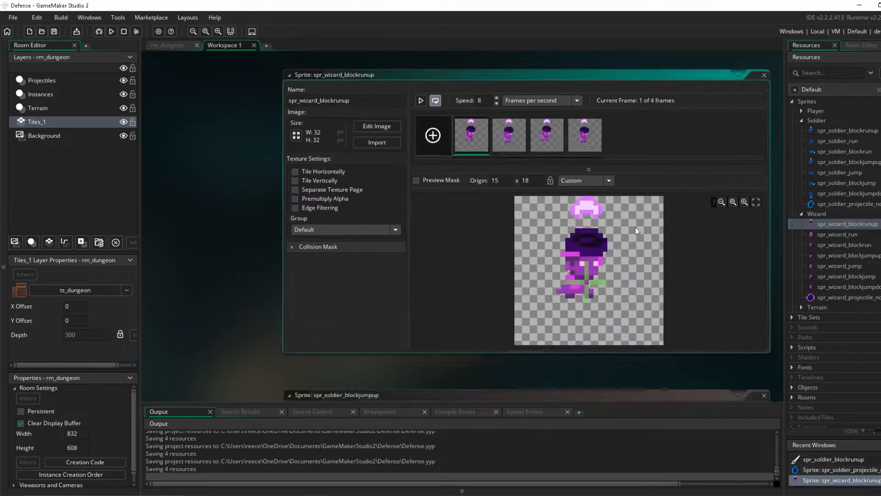
left_click(376, 126)
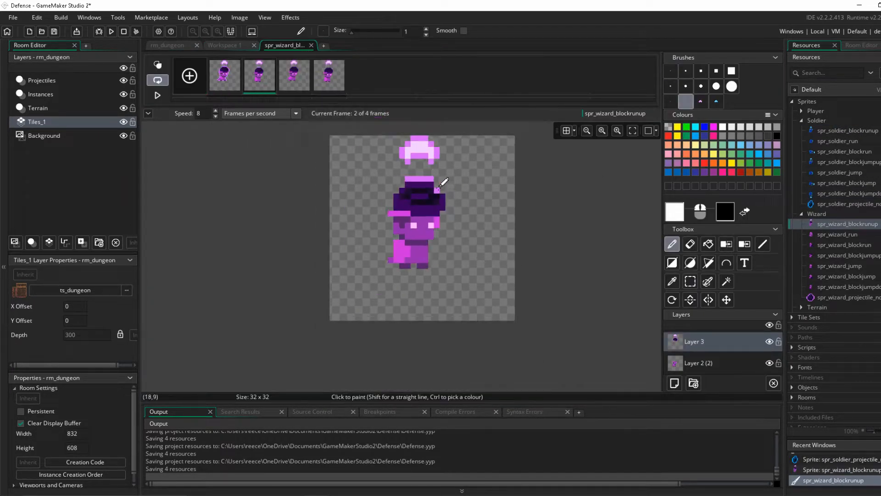
left_click(294, 75)
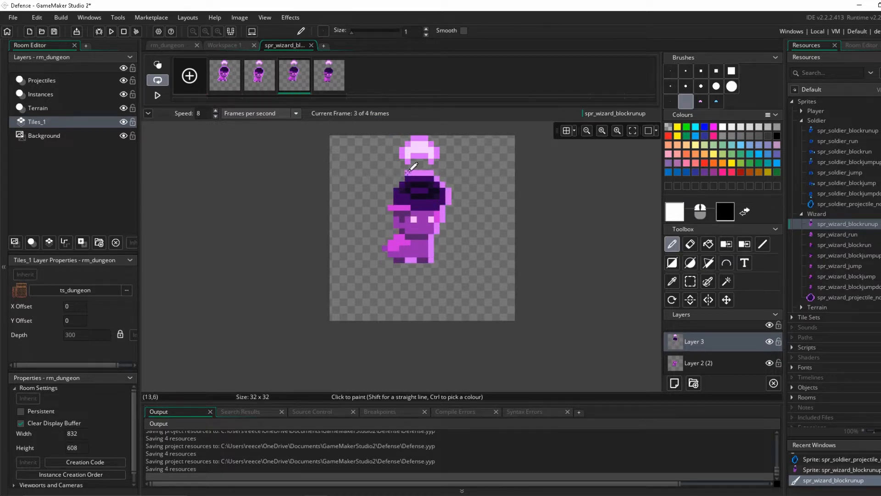
left_click(329, 76)
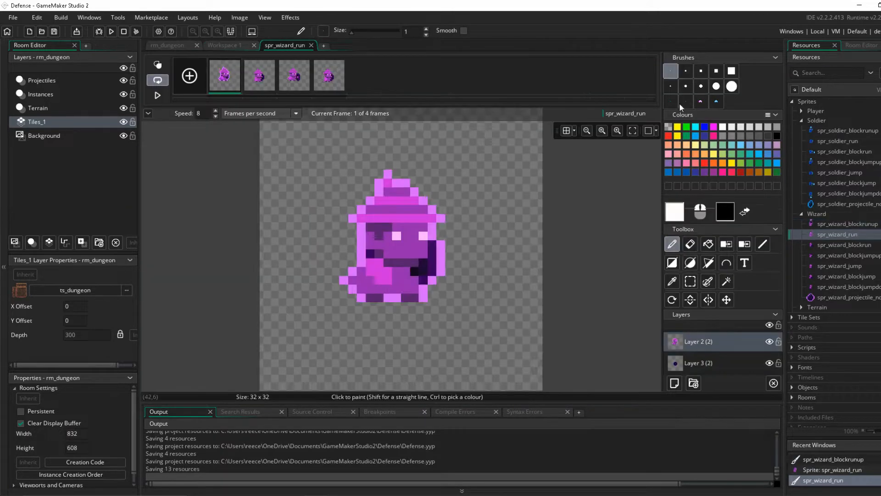
left_click(294, 75)
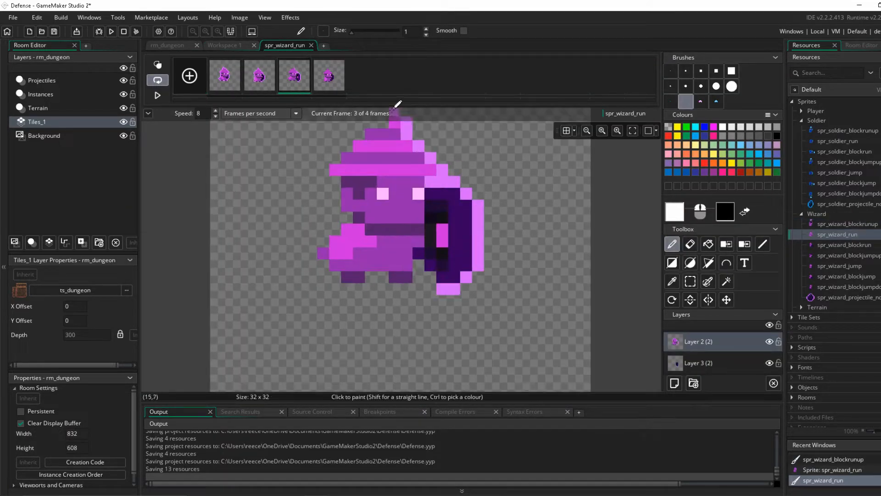
left_click(329, 76)
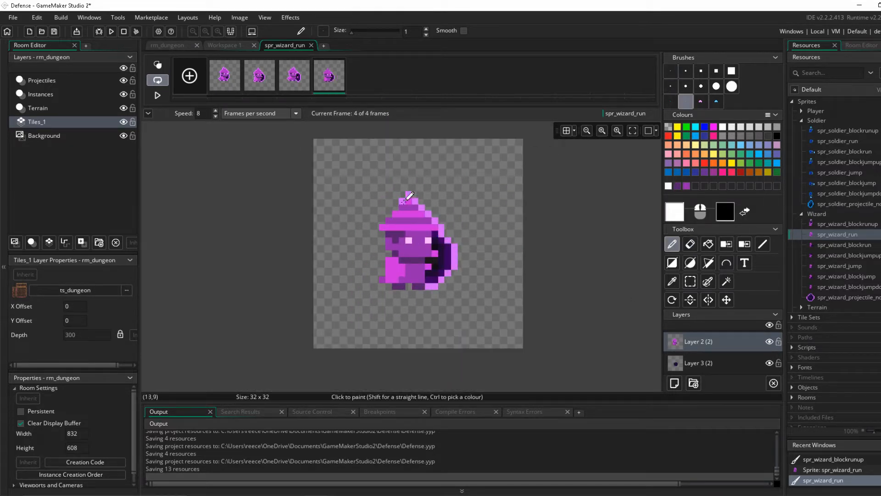
left_click(841, 244)
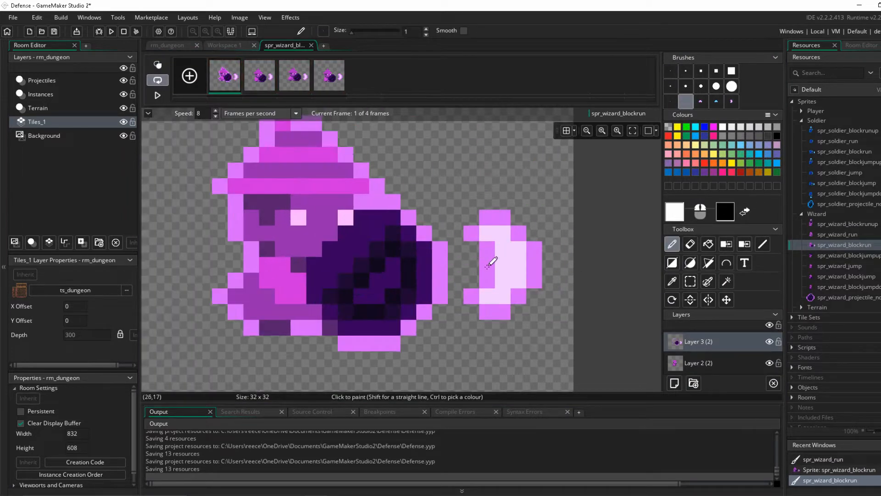
Step: Outline the wizard's blocking crescent, staff, hat top and jump-frame shoulder in light pink
left_click(294, 75)
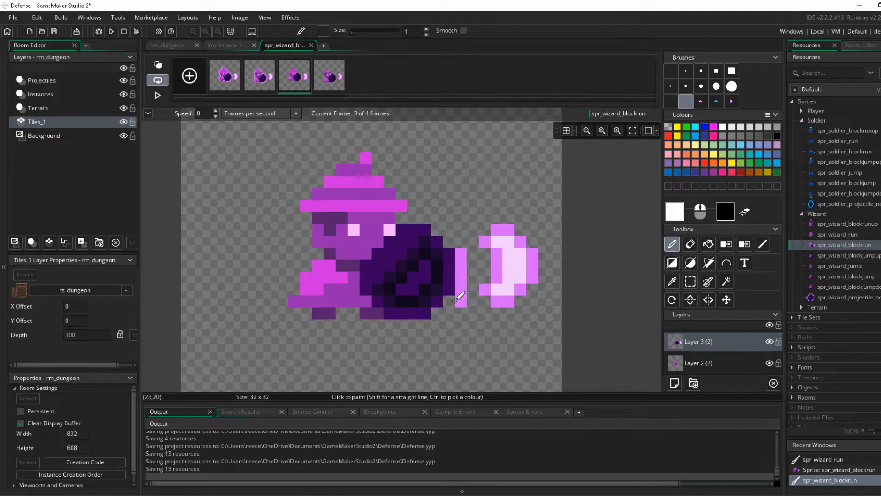
left_click(329, 75)
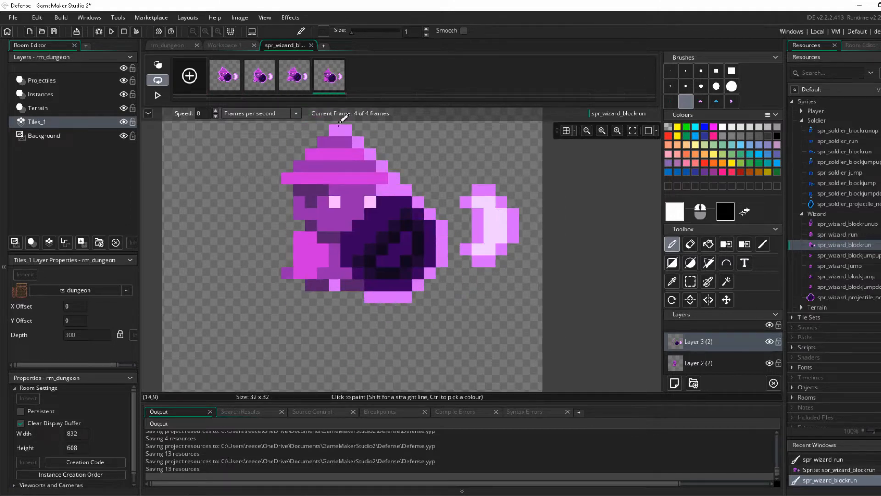
left_click(846, 255)
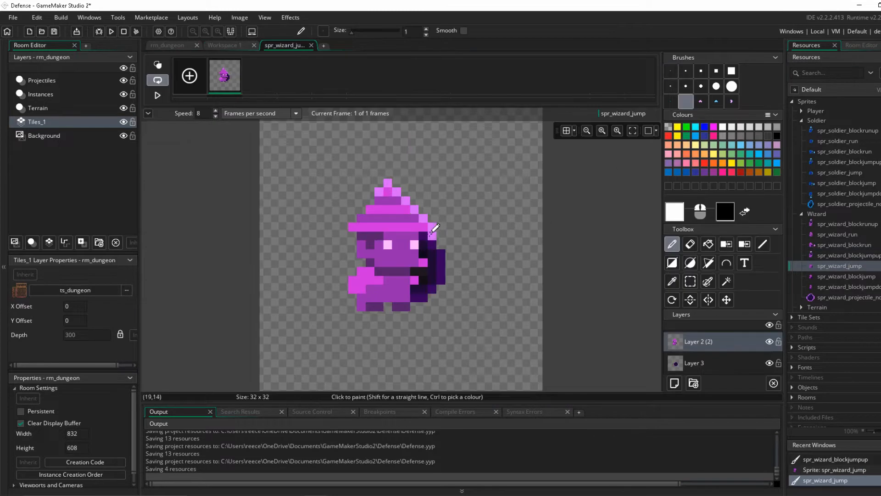
left_click(841, 275)
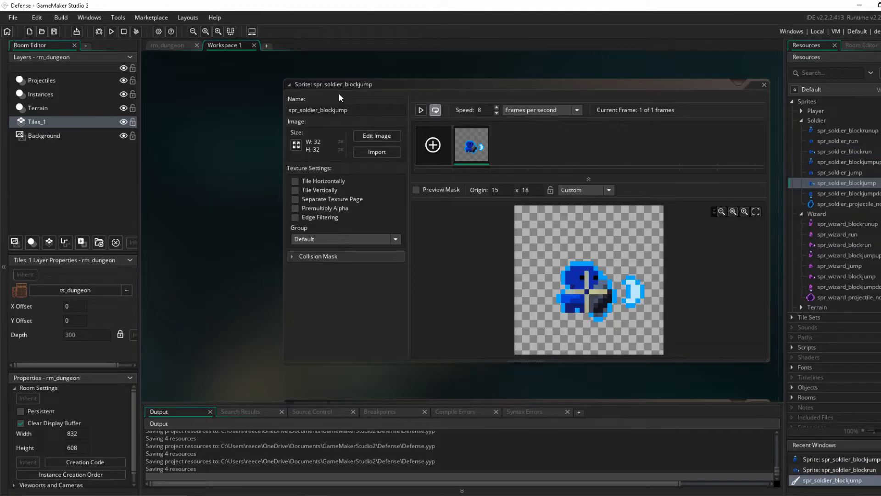
Step: Make obj_particle_system create and destroy soldier and wizard blood, charge and projectile particle types
left_click(110, 33)
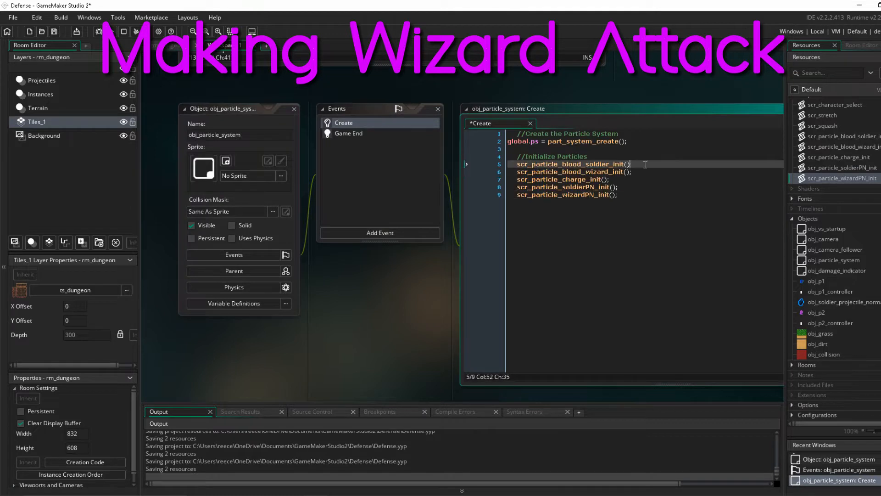
left_click(349, 133)
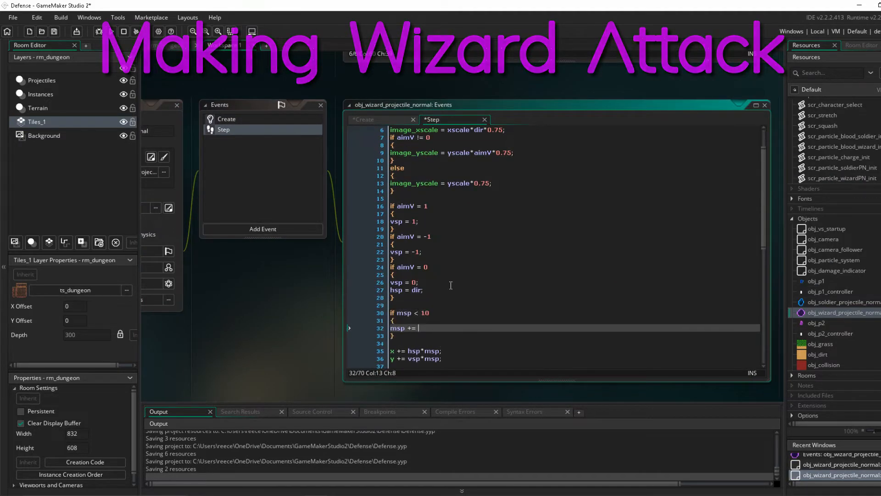
left_click(842, 301)
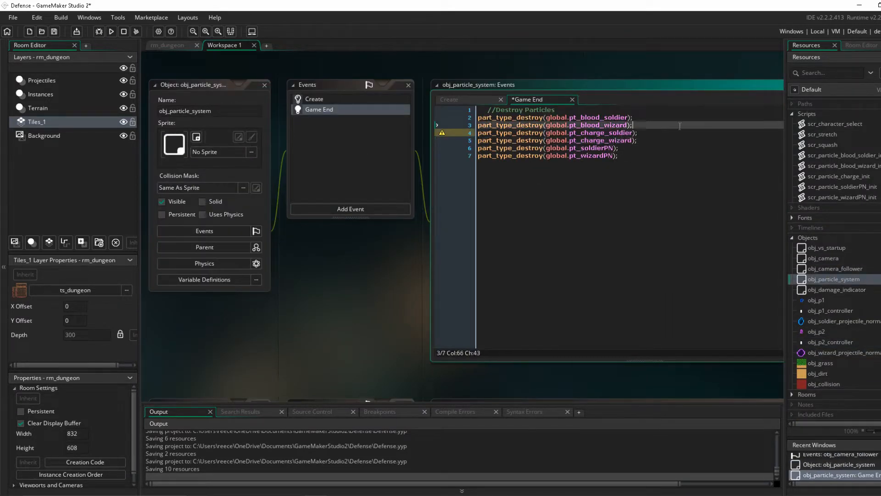
Step: Set the wizard charge particle colours to fuchsia and purple and open the wizard projectile scripts
left_click(314, 99)
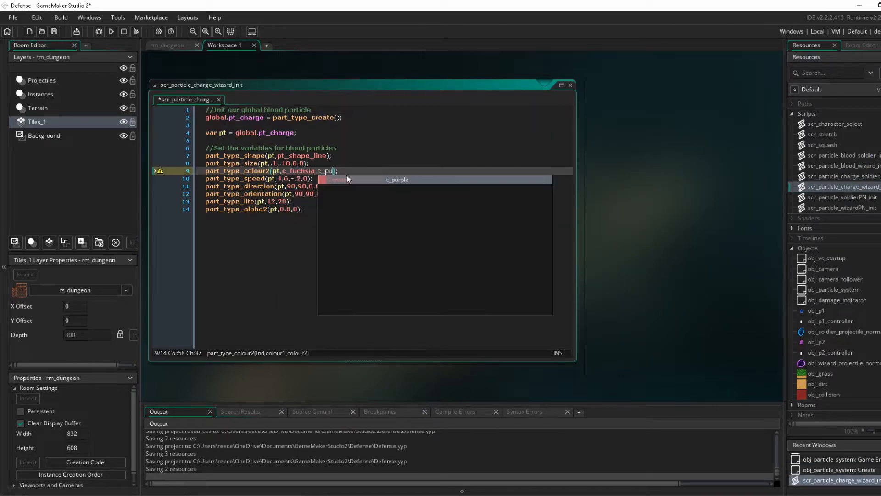
left_click(843, 208)
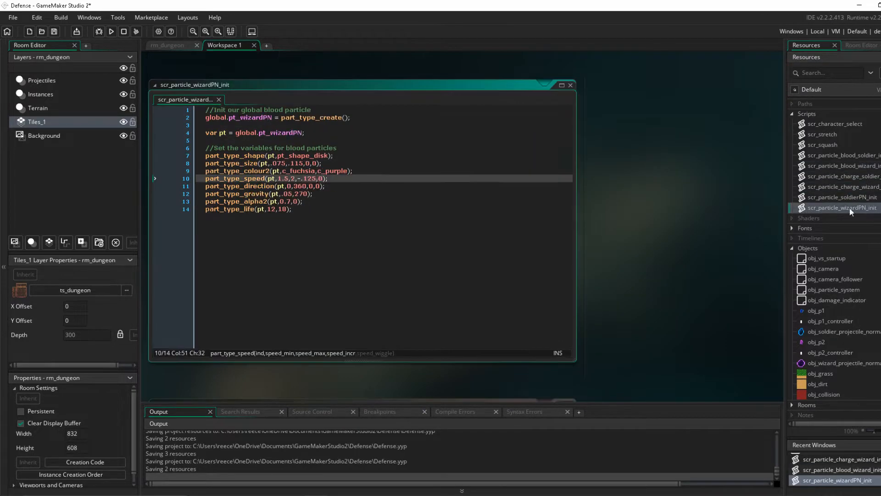
left_click(111, 31)
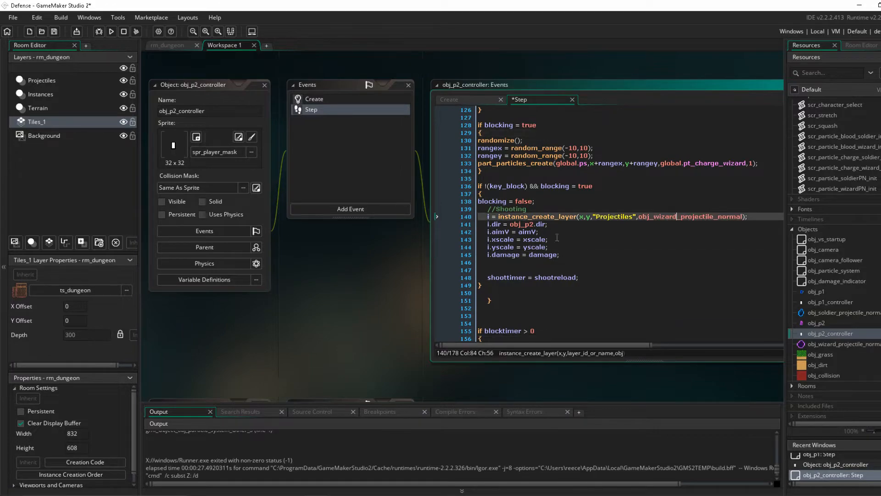
left_click(110, 31)
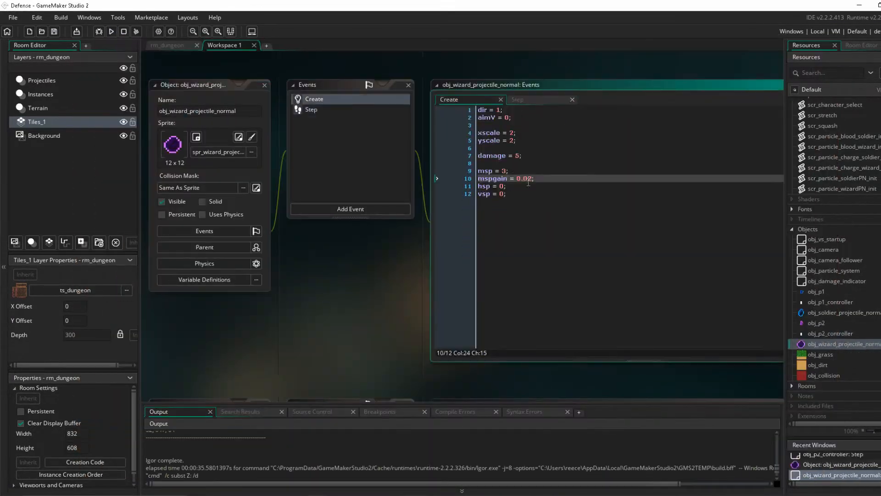
Step: Give the wizard projectile msp = 0.5 with an accelerating mspgain and test it in-game
left_click(312, 110)
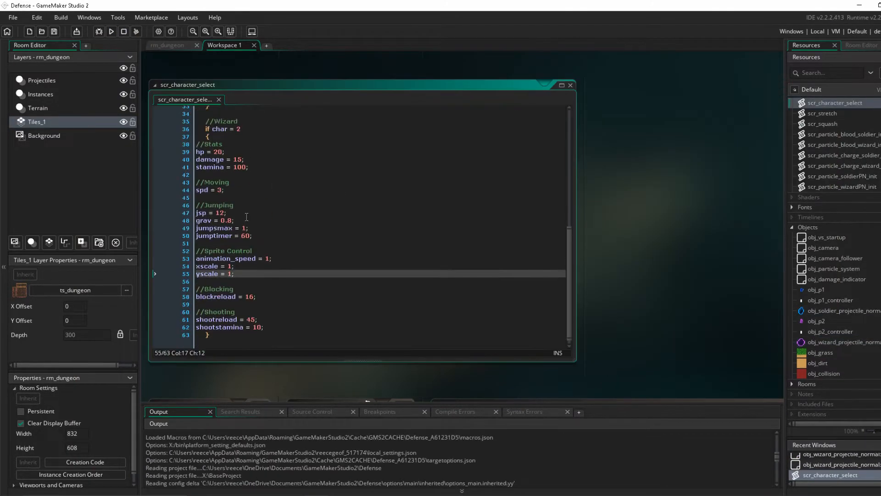
left_click(111, 31)
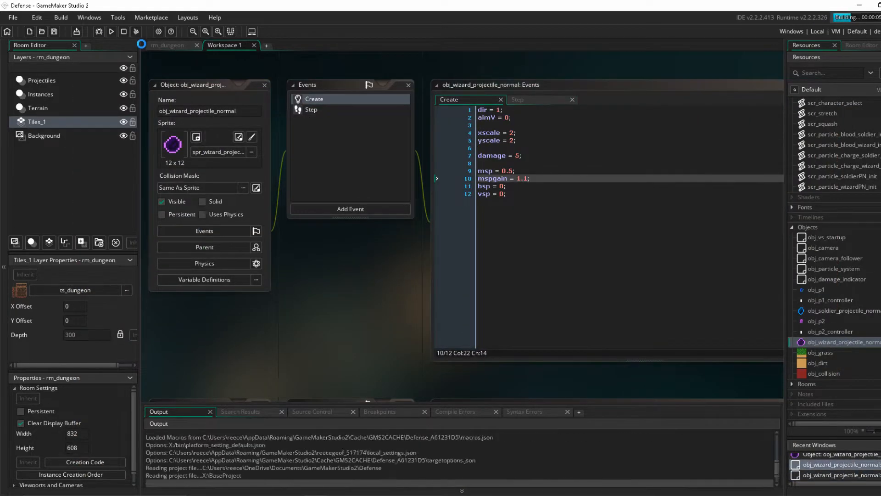
left_click(109, 31)
type("05")
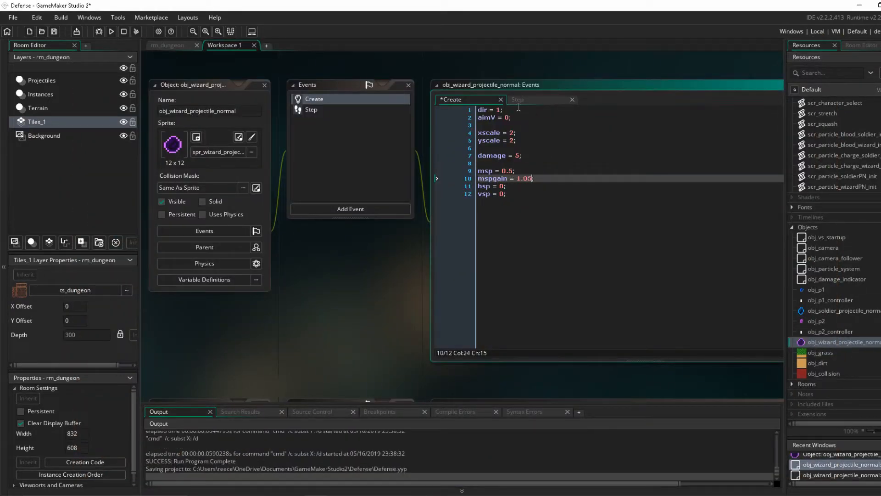
left_click(111, 32)
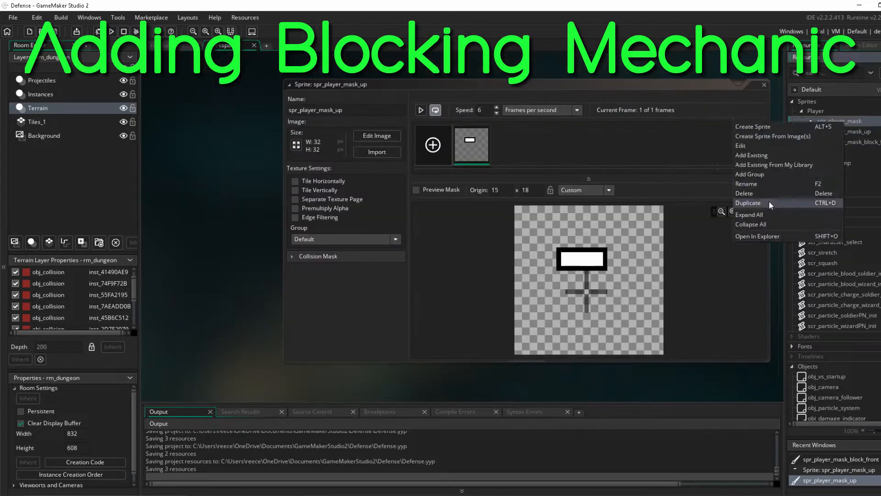
Step: Make the soldier projectile destroy itself with a wizard blood burst at p2block on hitting a blocker
left_click(749, 203)
type("block_")
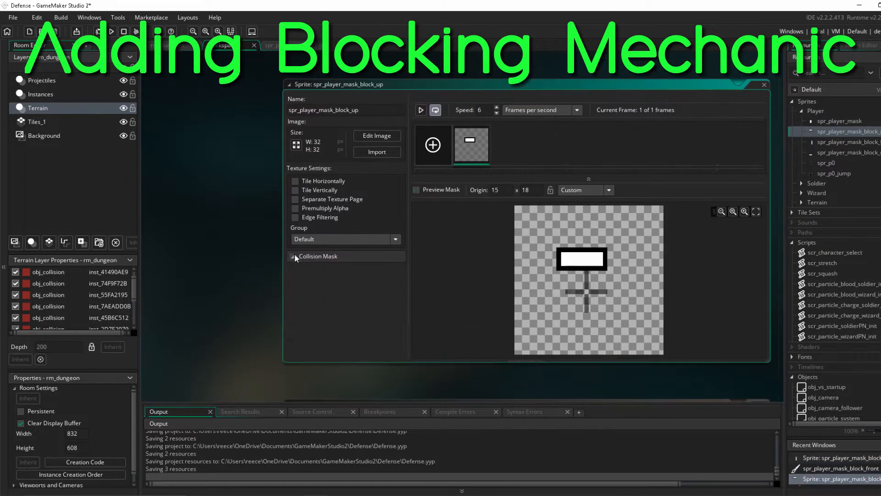
double_click(848, 153)
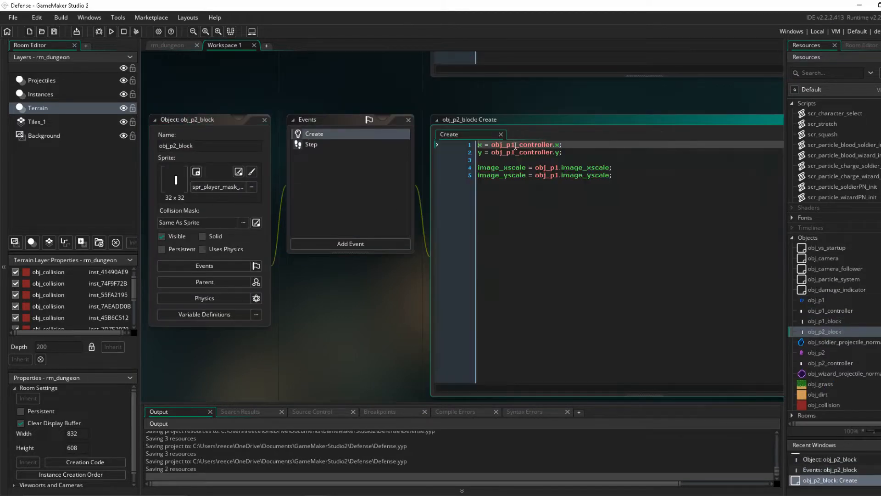
left_click(311, 144)
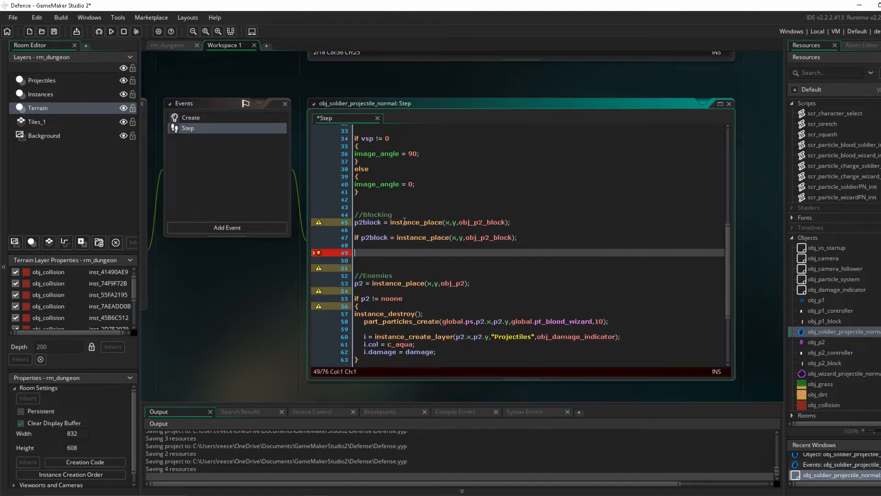
type("instance_destroy();")
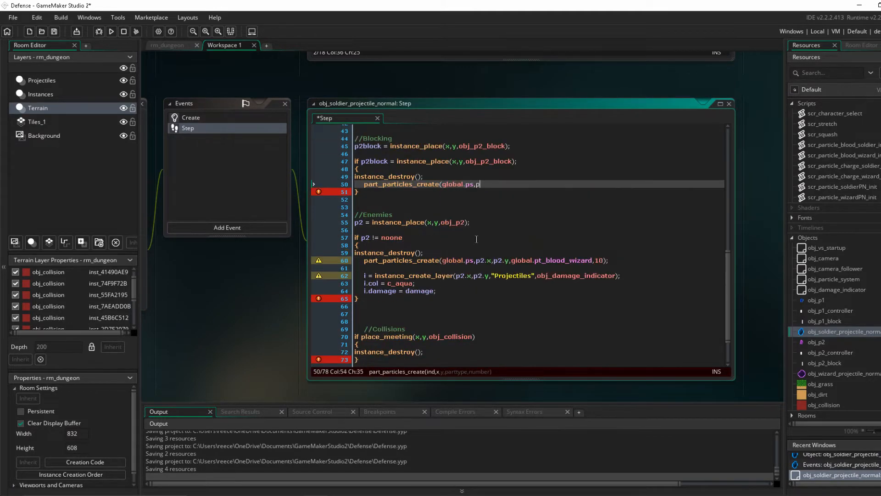
type("2block.x,p2block.y,global.pt_blood_wizard")
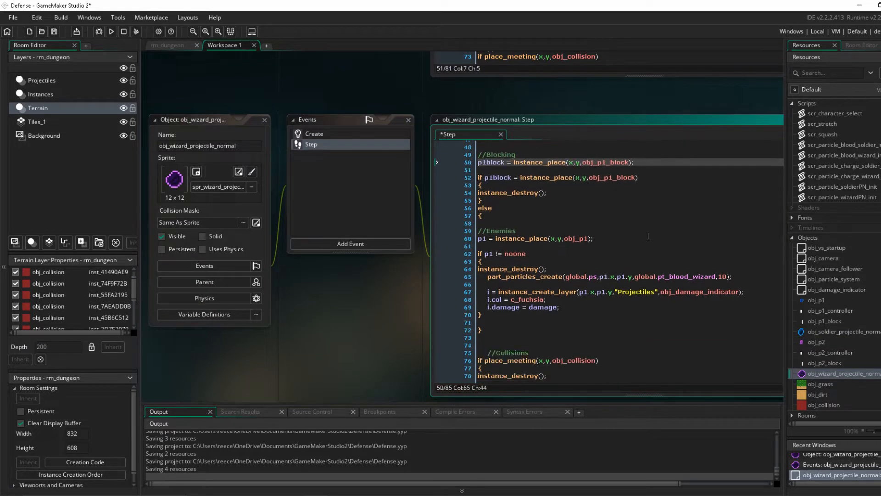
Step: Give the wizard projectile the same block check and have block objects track blocking invisibly
left_click(111, 31)
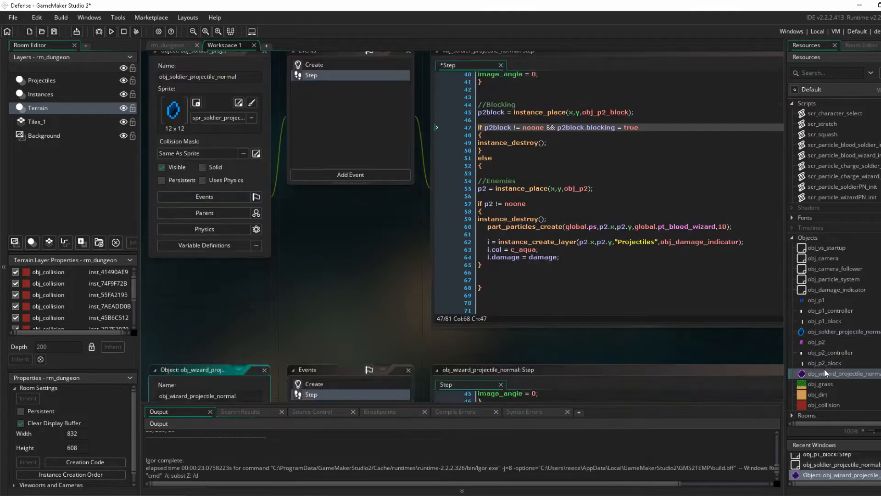
left_click(111, 33)
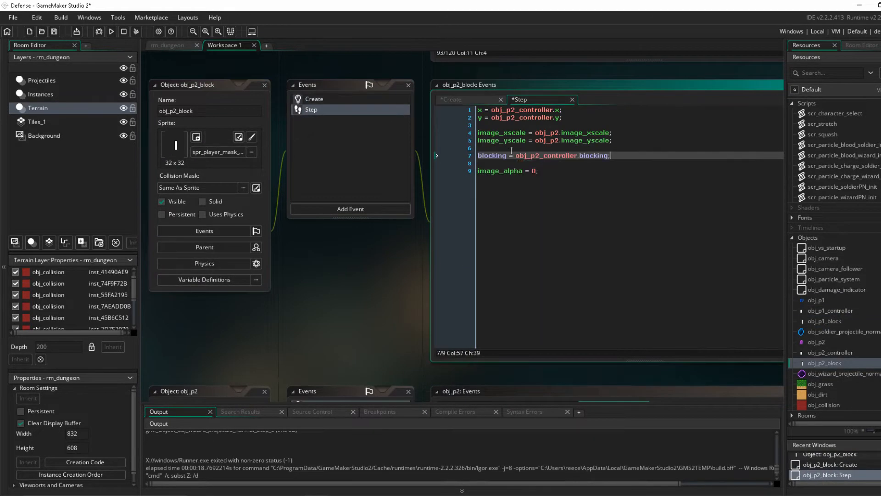
left_click(108, 32)
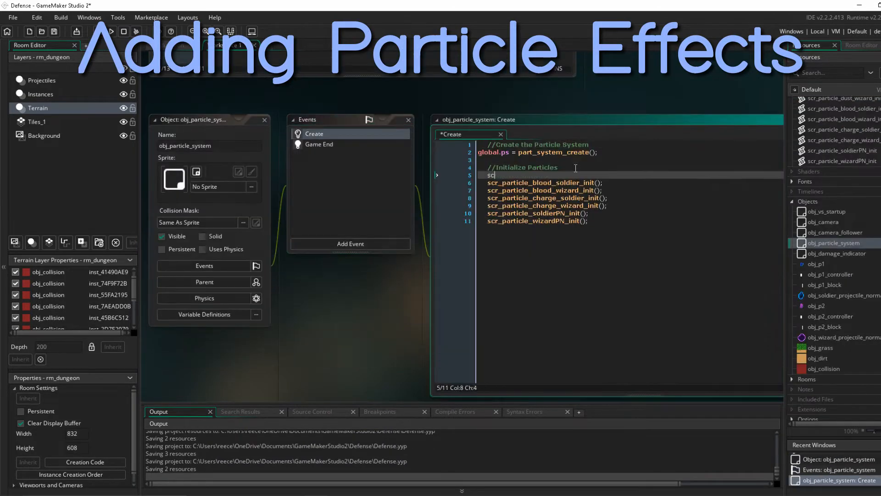
Step: Initialise the dust scripts at startup and add dusttimer dust creation to both controllers' grounded run code
left_click(320, 145)
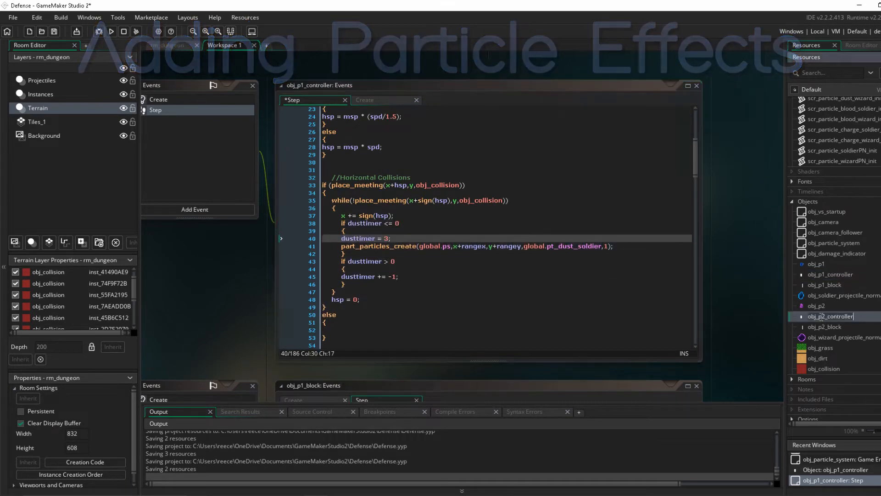
double_click(830, 316)
type("if grounded = true")
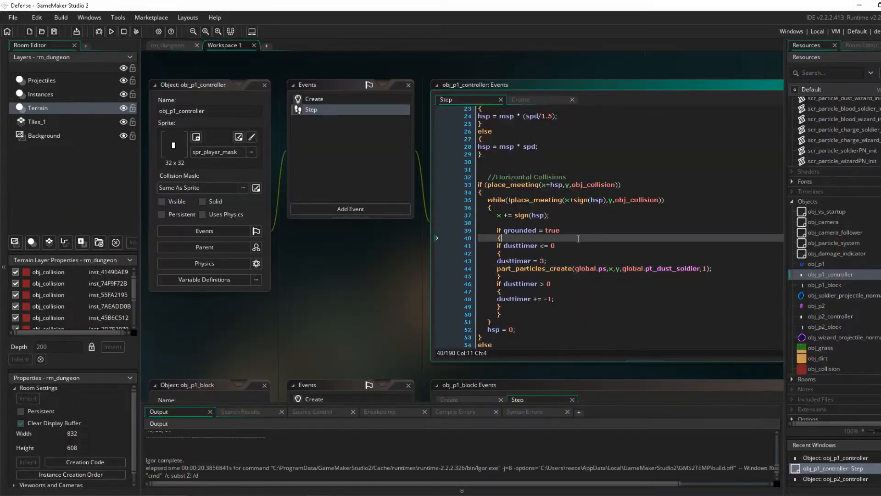
left_click(832, 316)
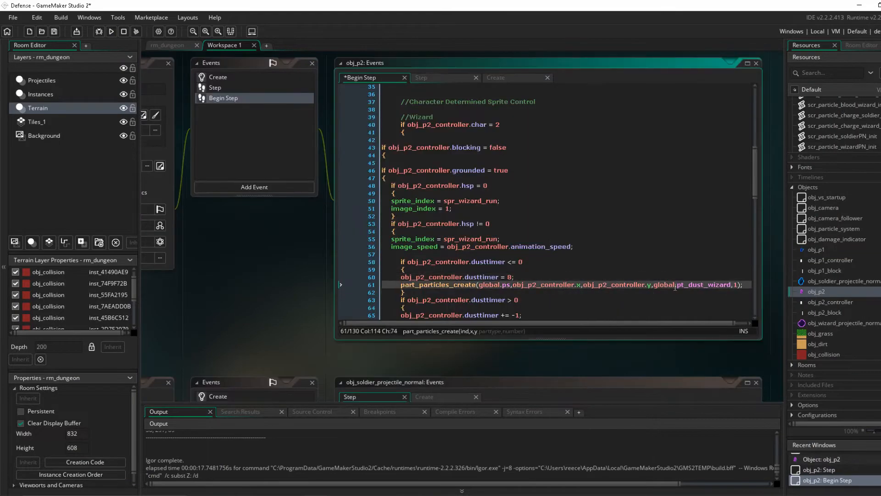
left_click(112, 31)
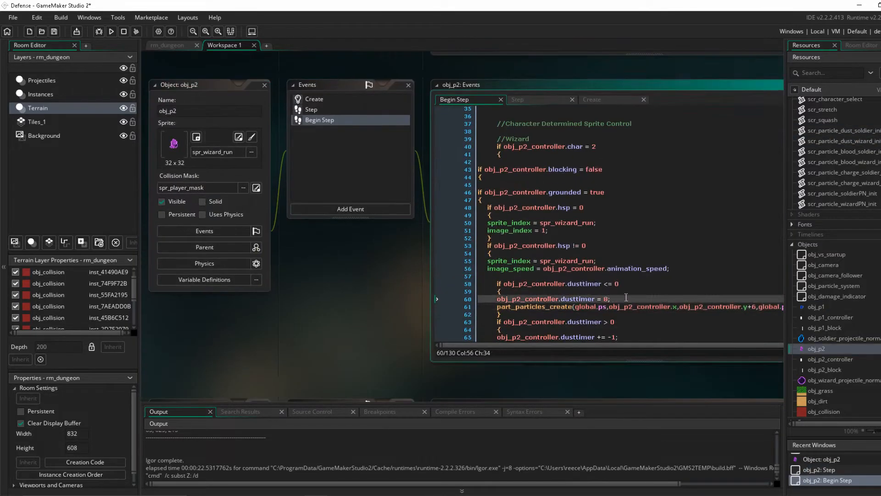
left_click(110, 31)
type("16")
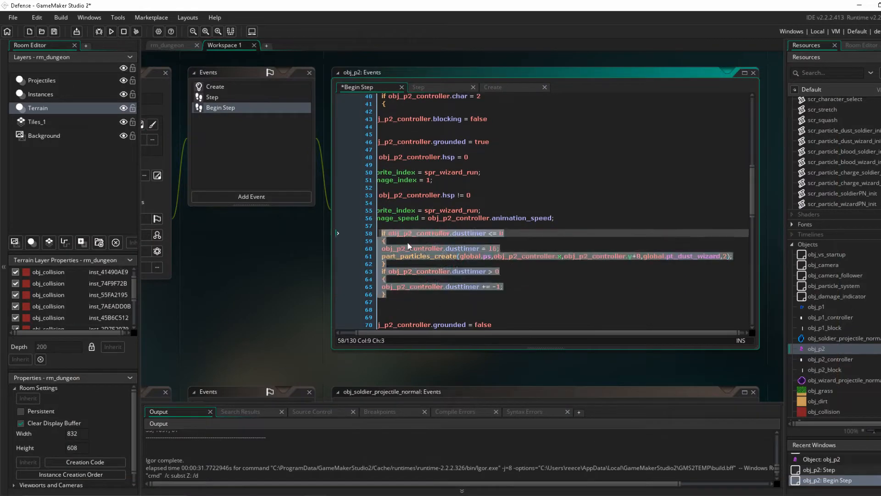
Step: Check the wizard dust particle script and test the running dust effect in-game
scroll("down", 3)
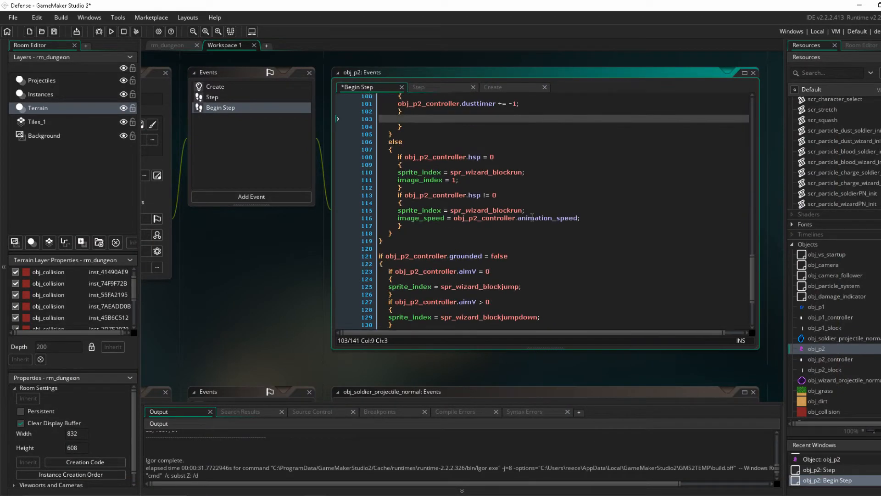
double_click(849, 142)
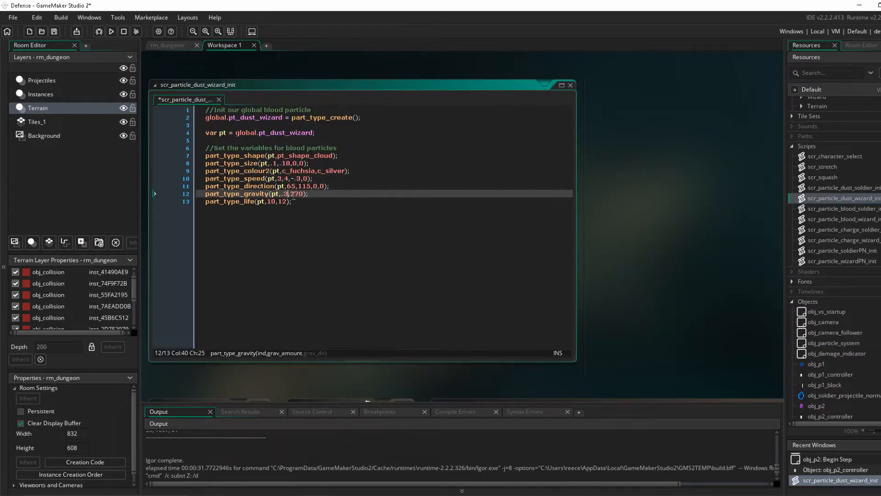
left_click(112, 32)
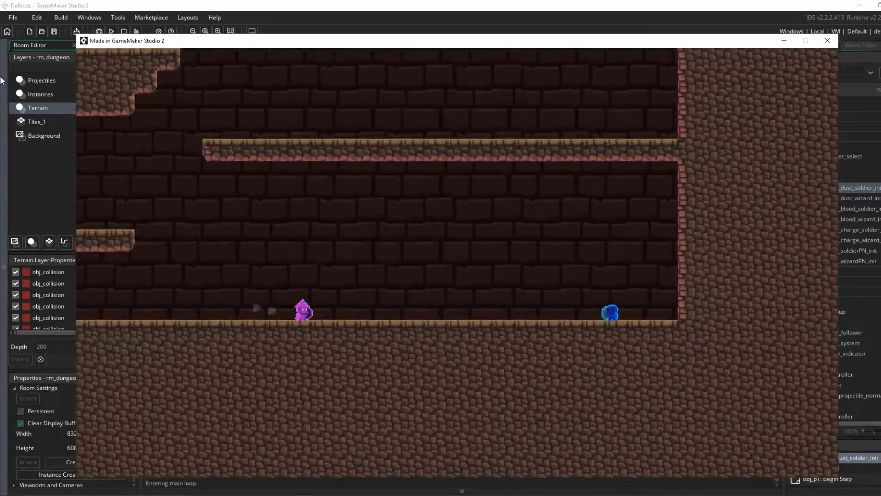
left_click(825, 42)
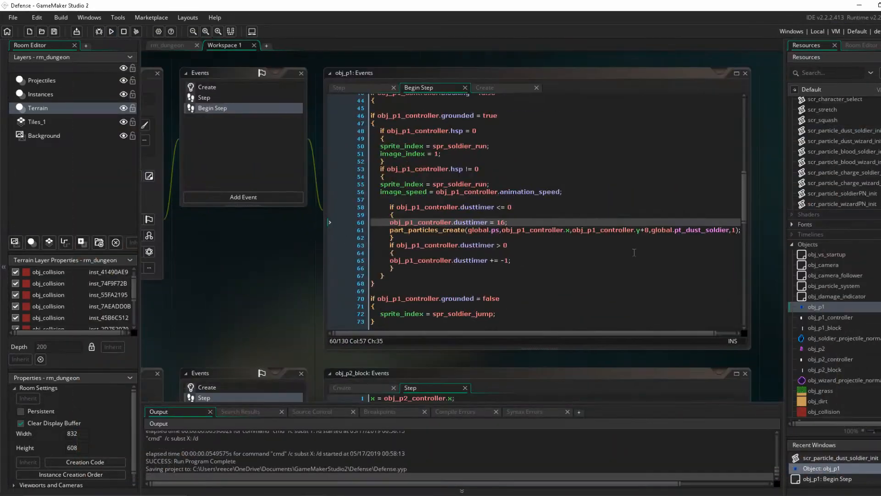
left_click(110, 33)
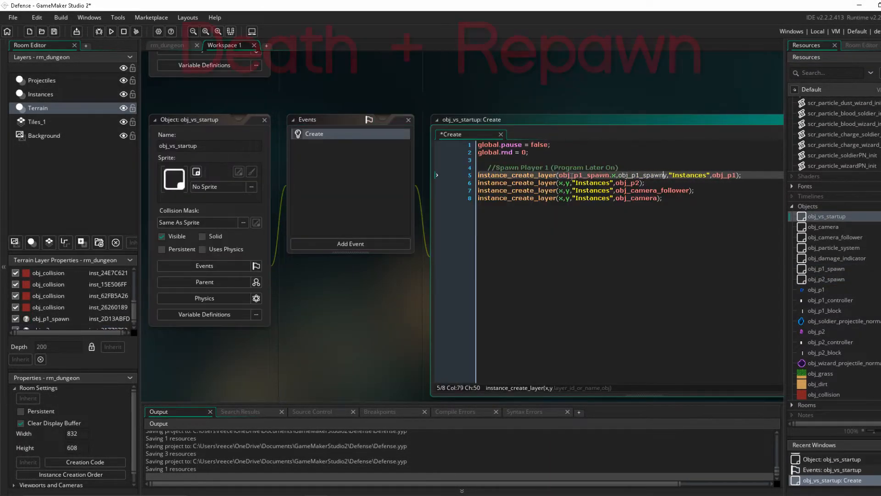
Step: Spawn players at obj_p1_spawn, apply projectile hp damage, and add grey-fade death with drift-to-spawn revival
left_click(167, 45)
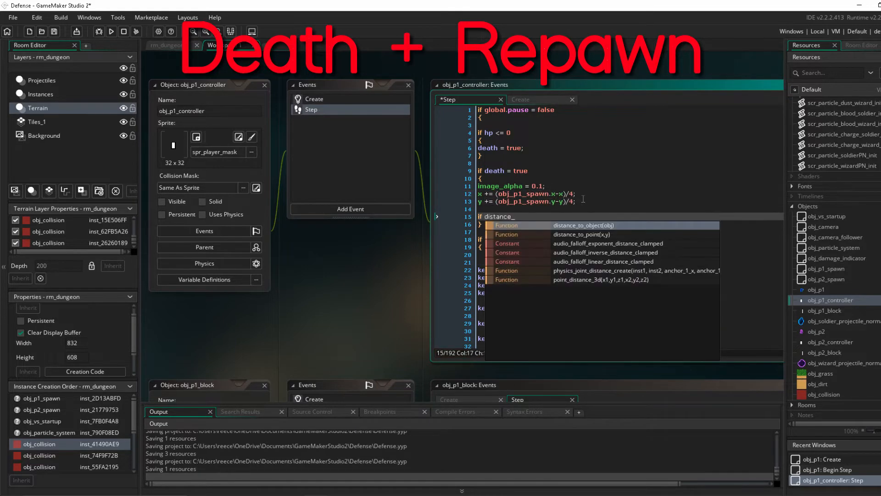
type("distance_to_object(obj_p1_spawn) <= 1")
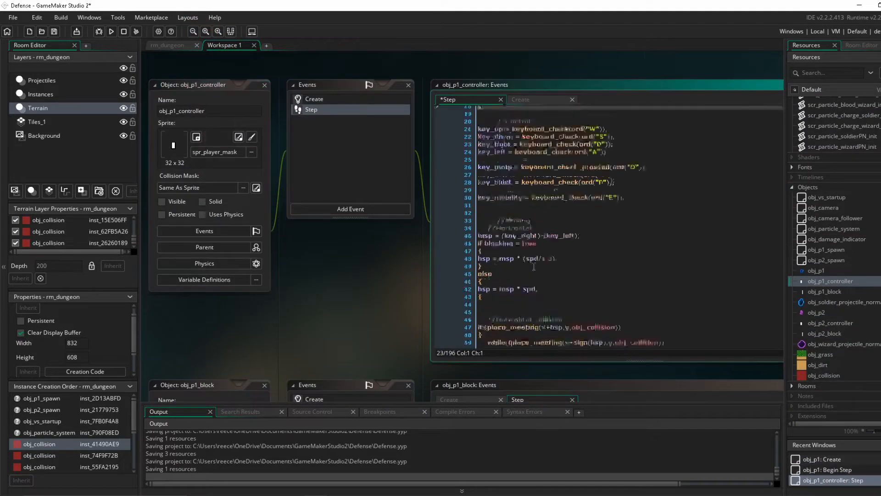
left_click(830, 323)
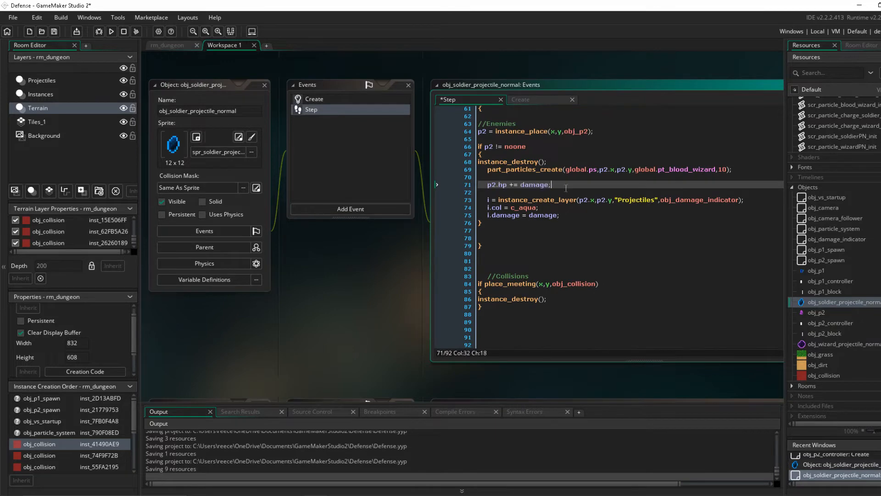
left_click(111, 31)
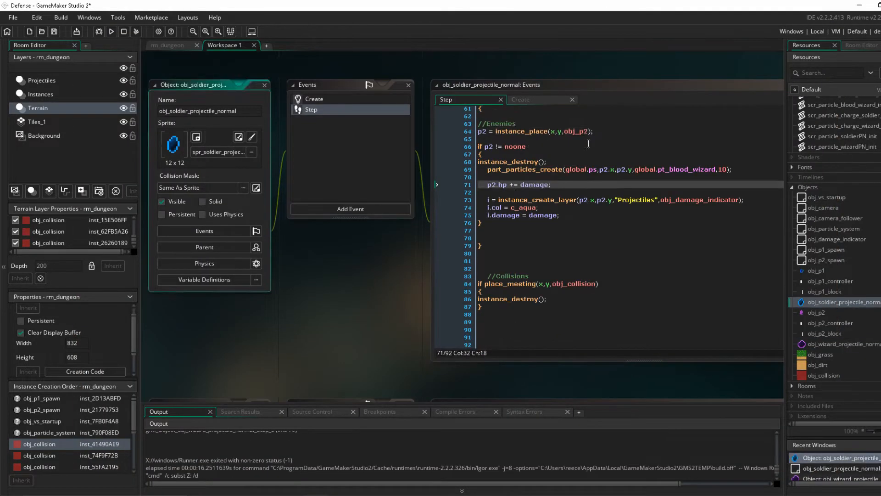
left_click(110, 32)
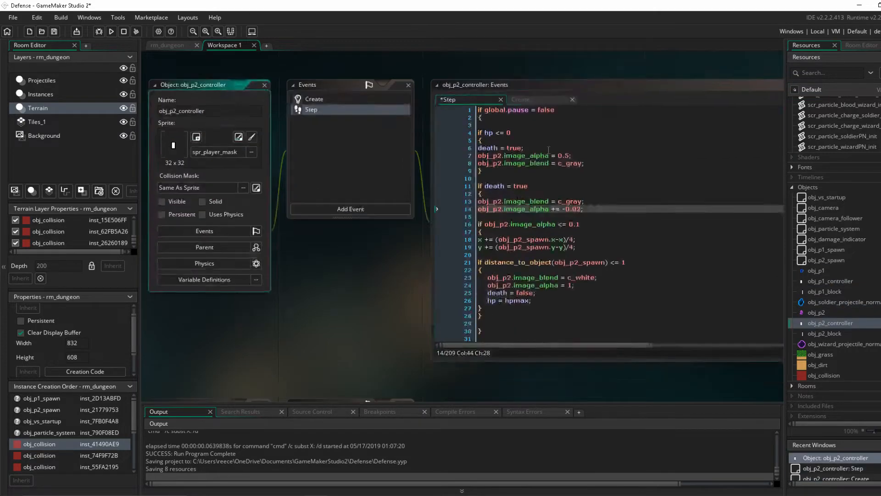
Step: Trigger death once with hp <= 0 && death = false, add a blood burst, slow the drift by 12, and run the game
left_click(110, 31)
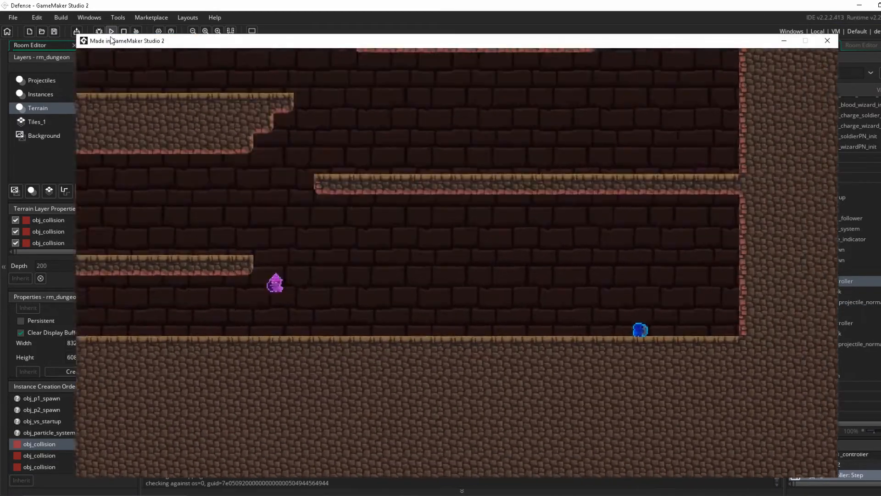
left_click(827, 41)
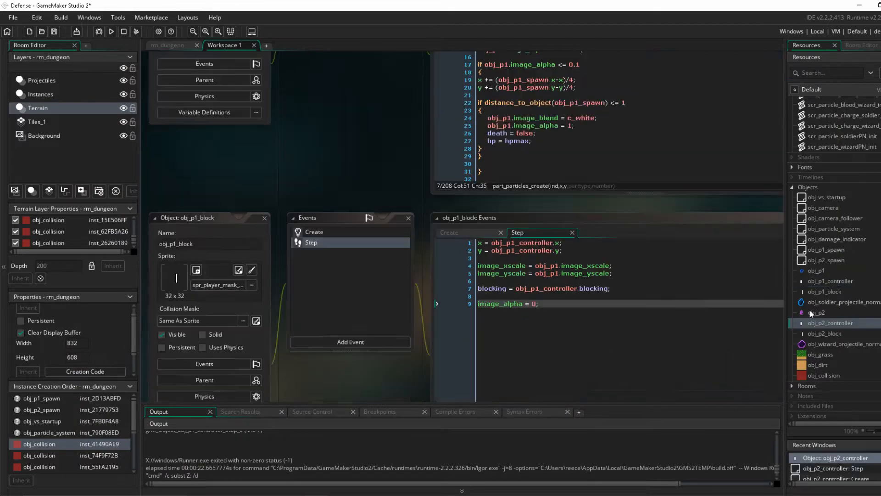
left_click(110, 31)
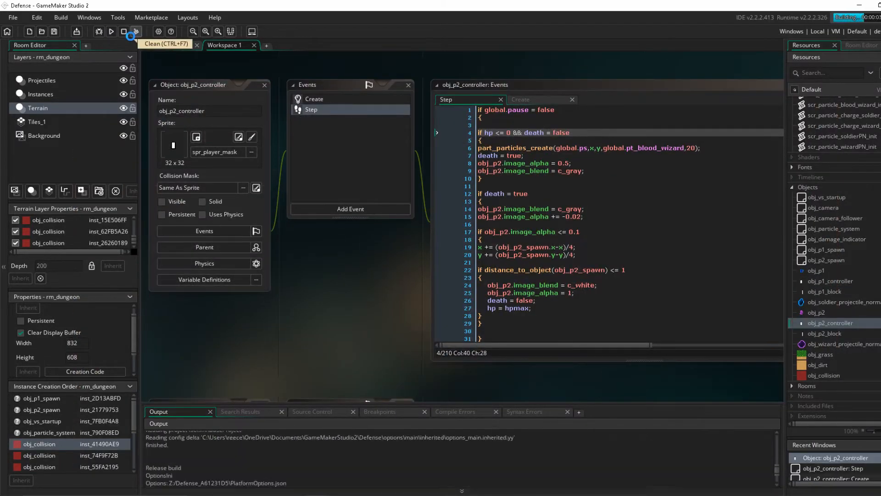
left_click(110, 31)
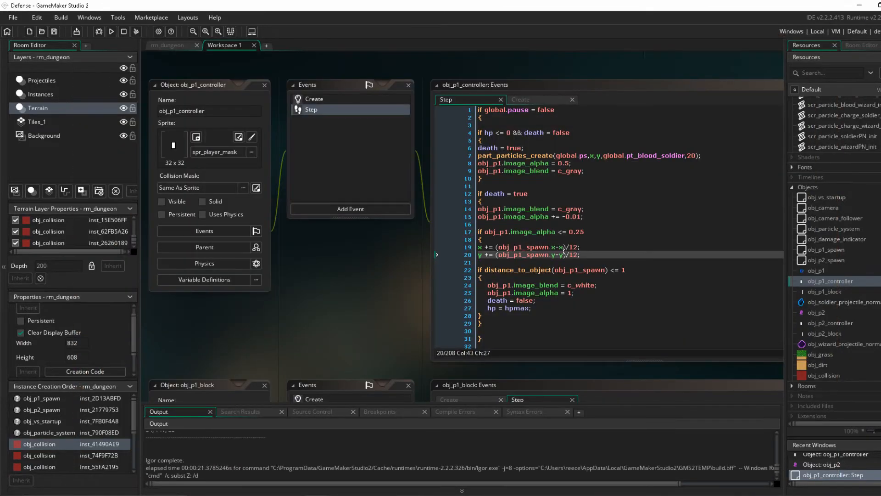
left_click(112, 32)
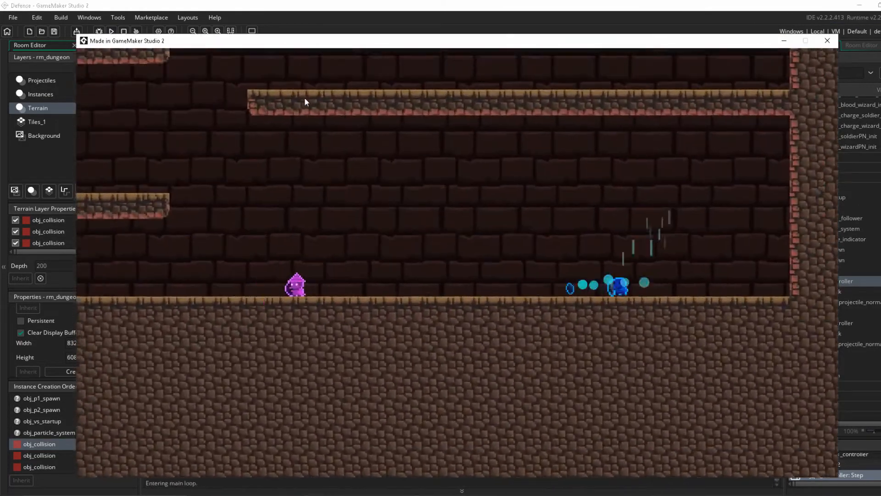